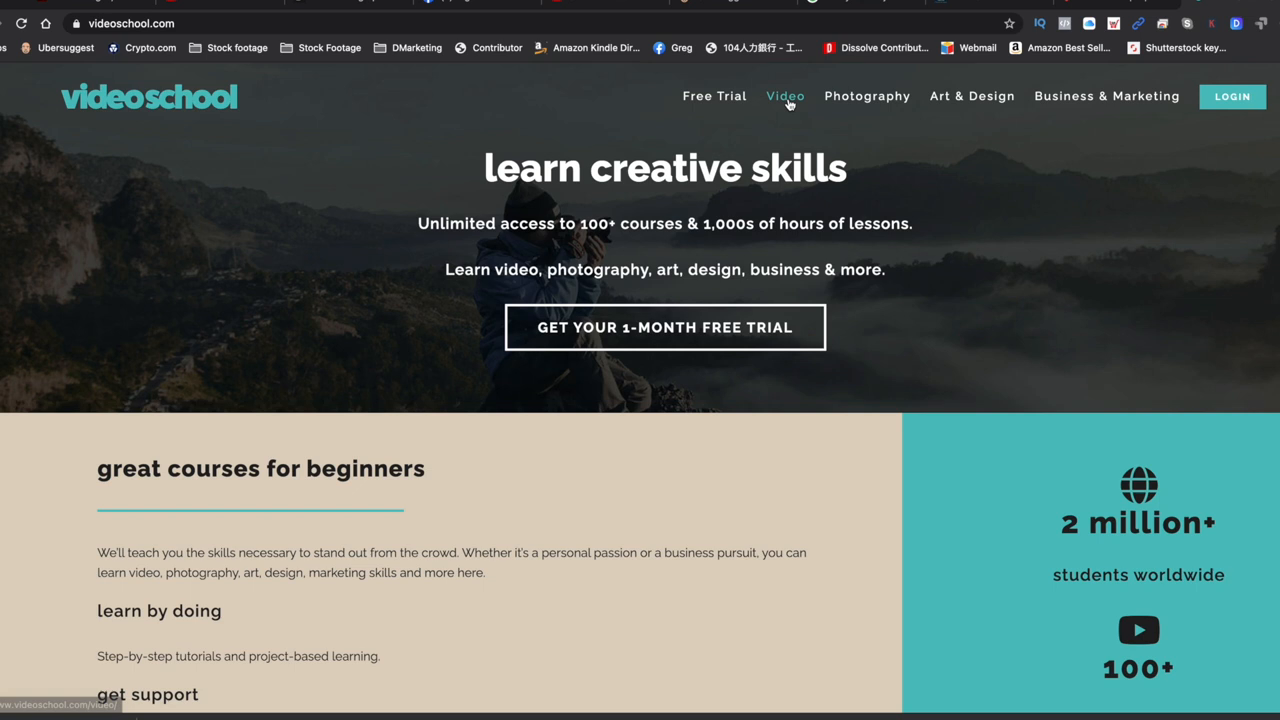
# Show the Video category's course-card grid with its Udemy and VSO enroll links.
pyautogui.click(784, 96)
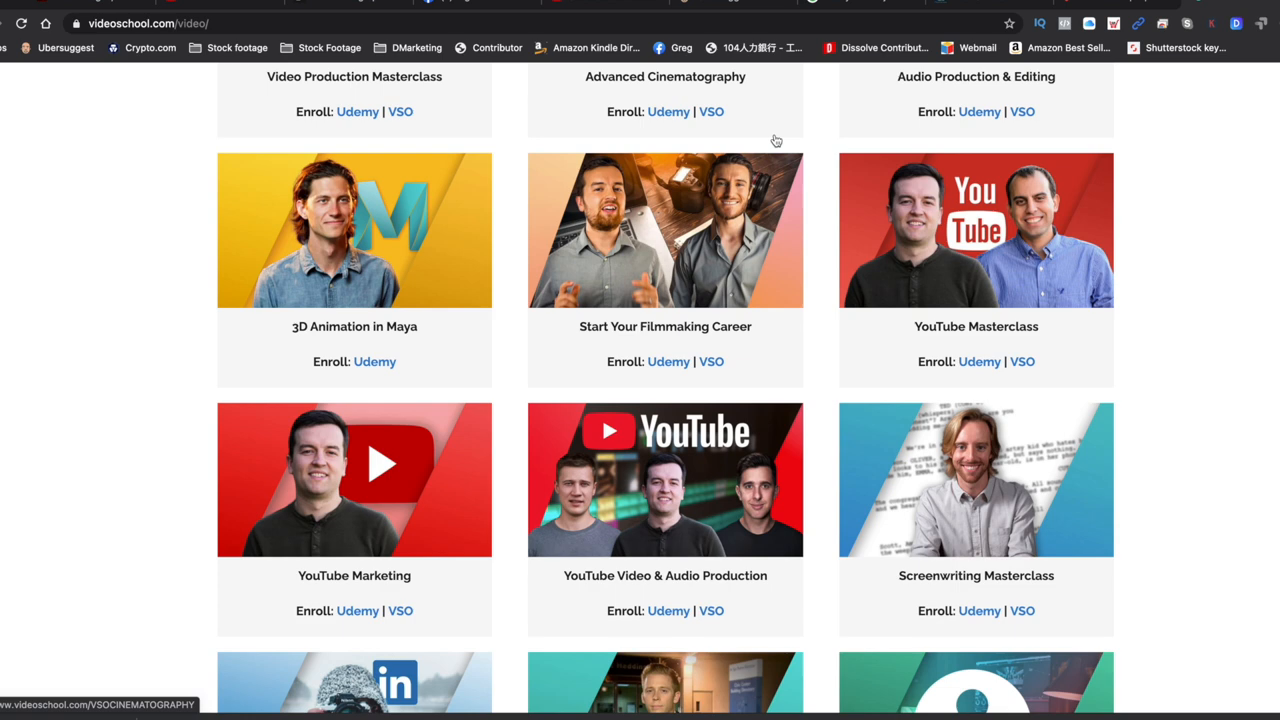
pyautogui.scroll(-3)
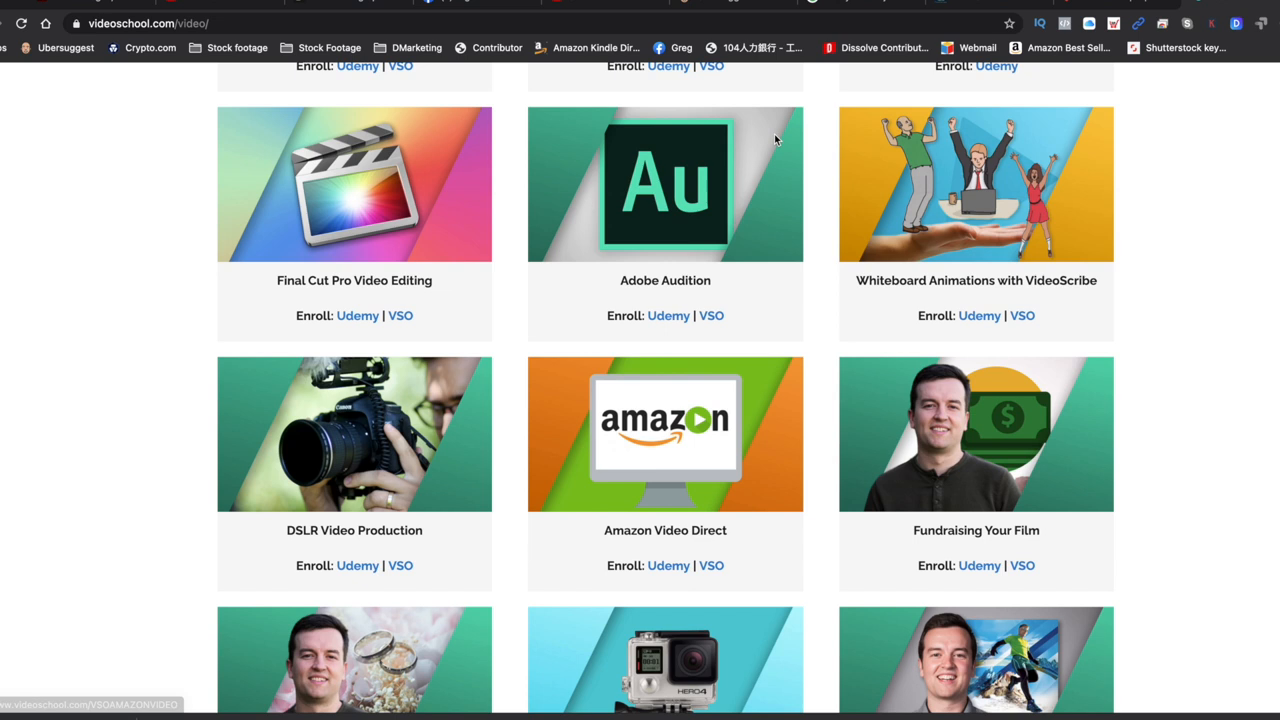